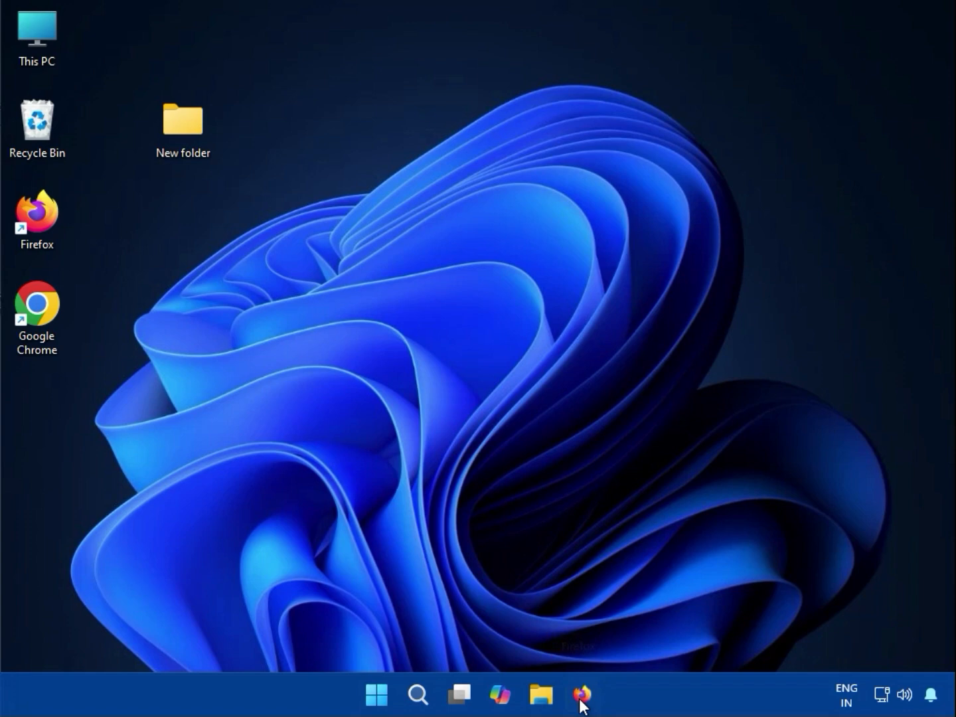
Launch Firefox and run a Google search for 'hp'
{"action": "left_click", "coordinate": [580, 694]}
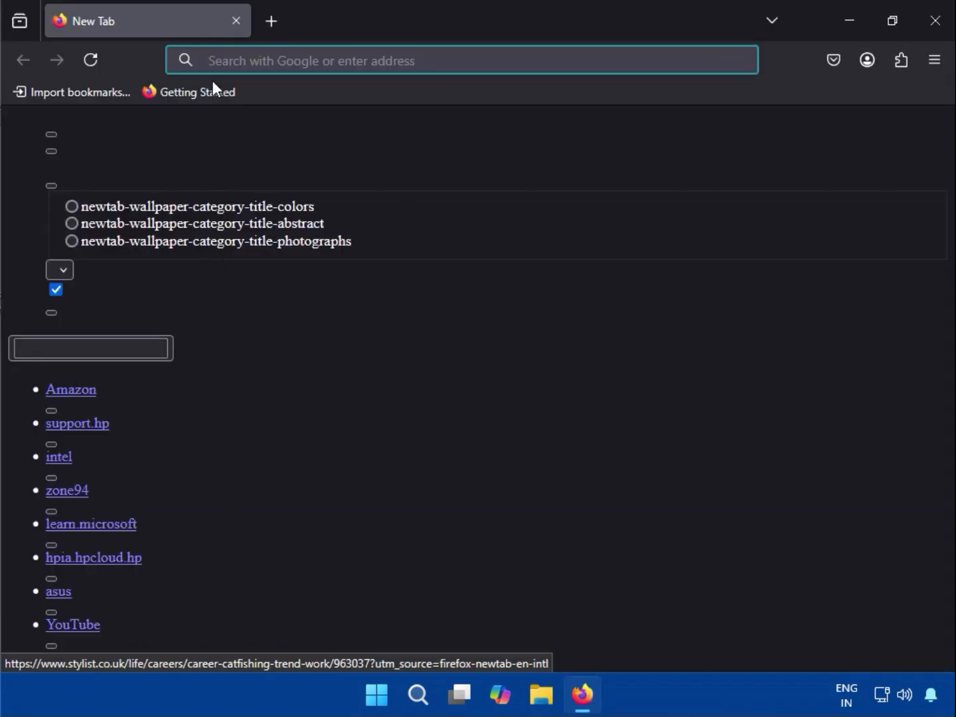
{"action": "left_click", "coordinate": [462, 59]}
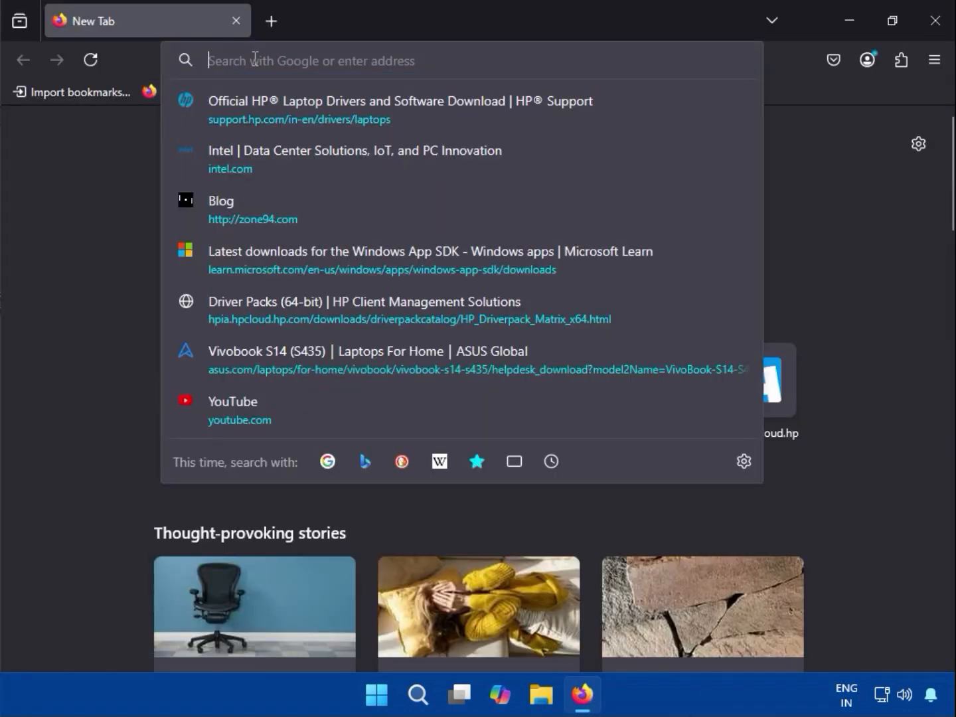
{"action": "type", "text": "hp"}
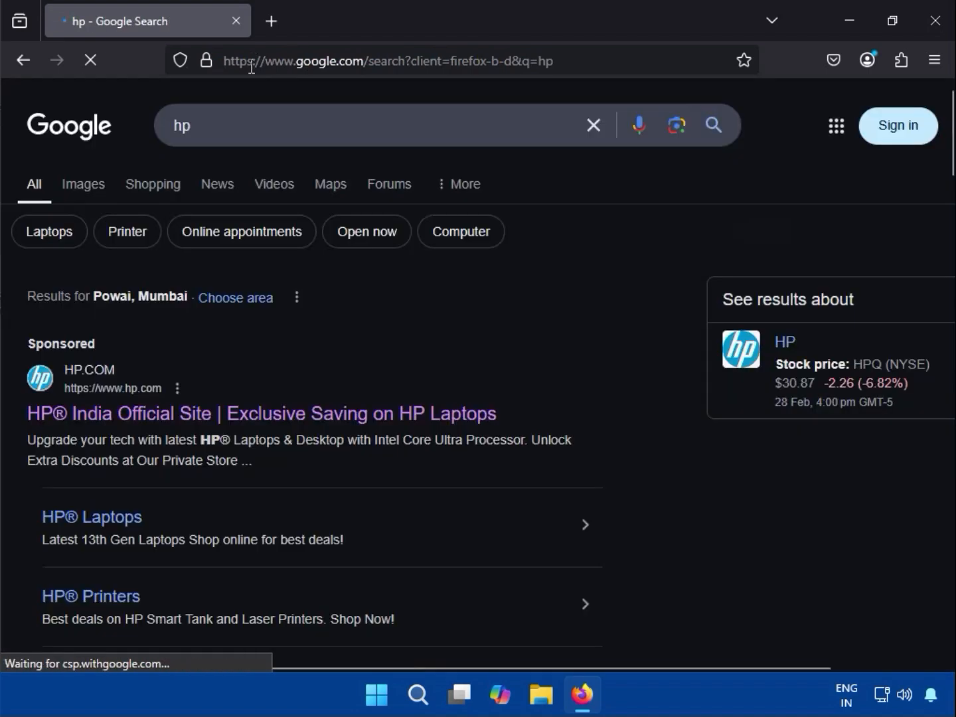
Go to the HP India Official Site result on HP.com
{"action": "left_click", "coordinate": [262, 413]}
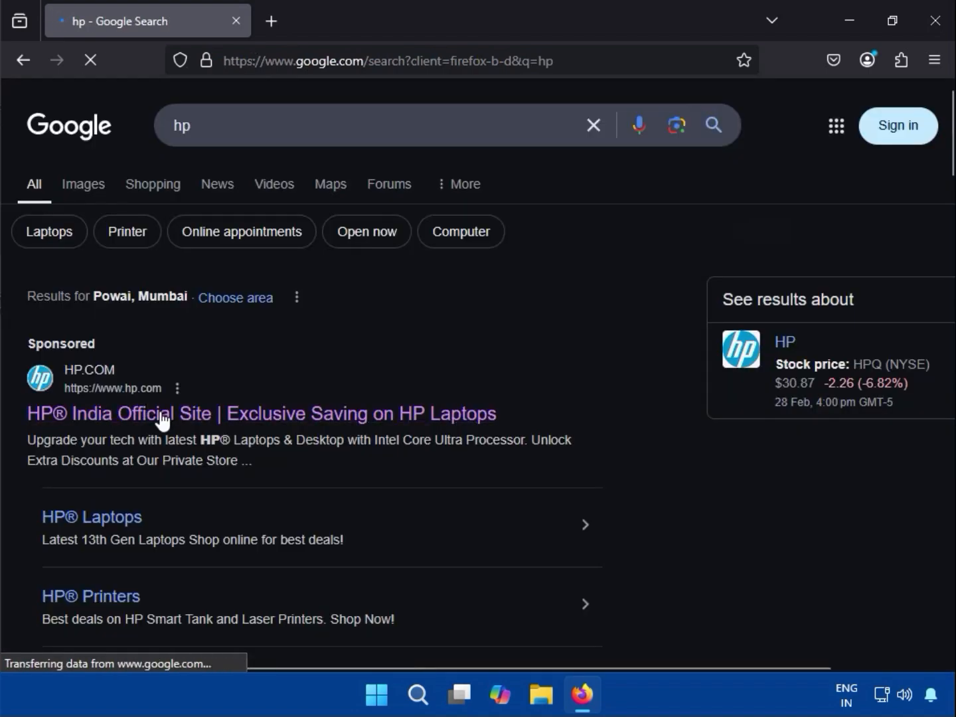
{"action": "left_click", "coordinate": [260, 413]}
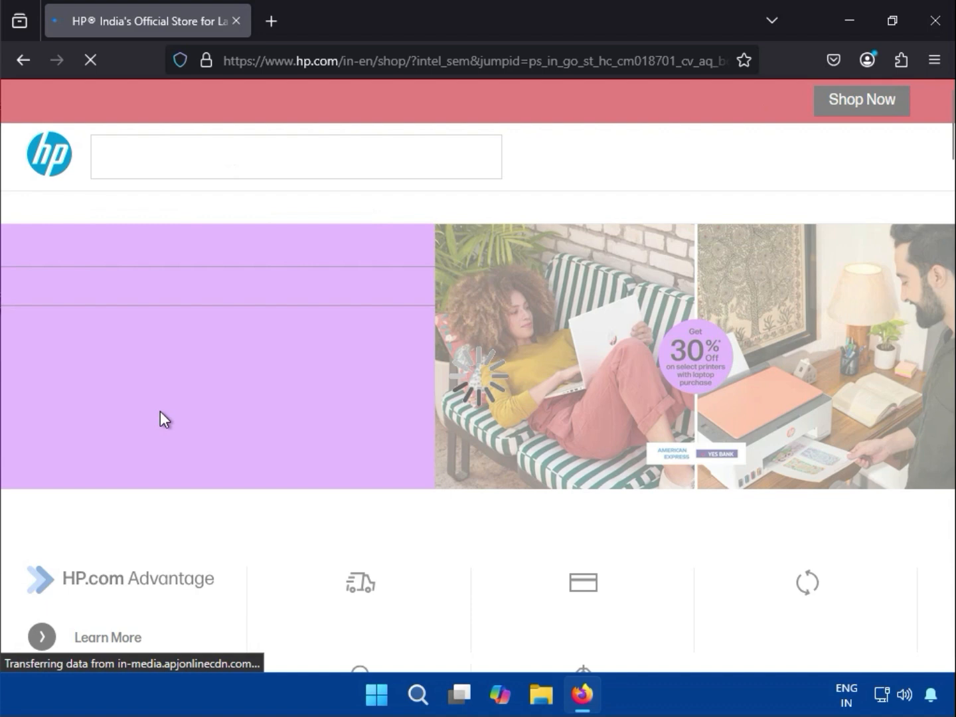
{"action": "mouse_move", "coordinate": [826, 207]}
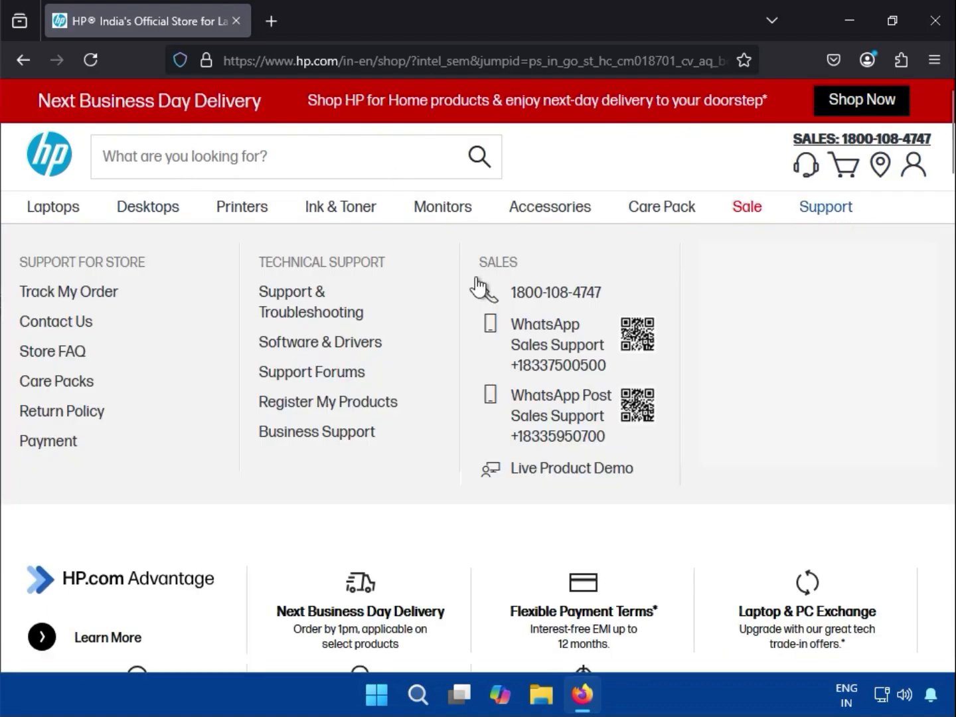
{"action": "mouse_move", "coordinate": [303, 350]}
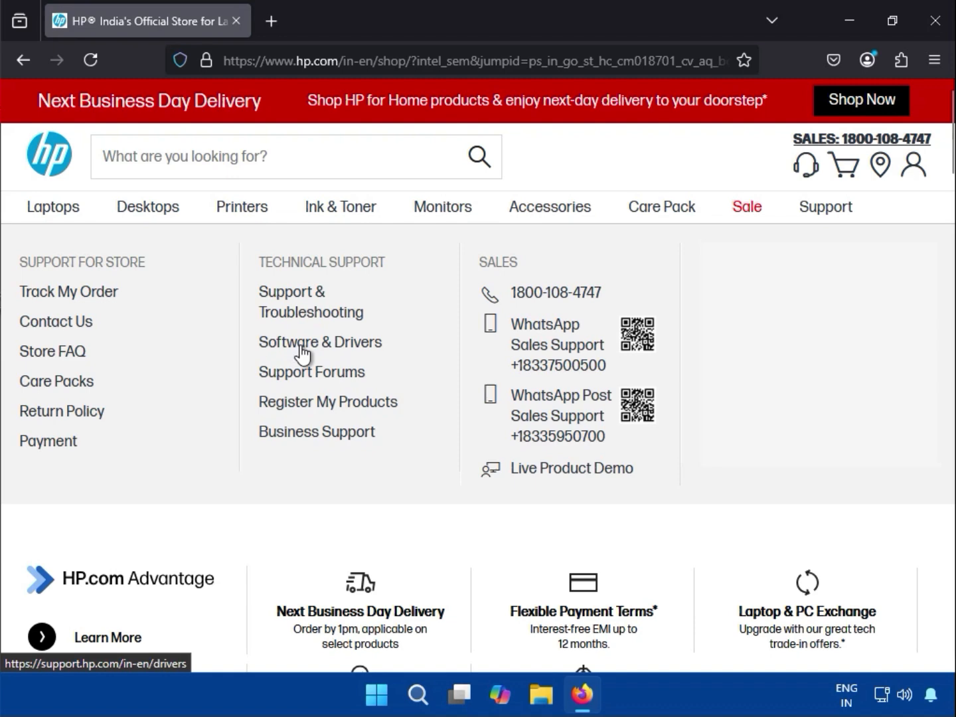
Go to Software & Drivers and search for 'hp laserjet rnterprise mfp m528f'
{"action": "left_click", "coordinate": [320, 343]}
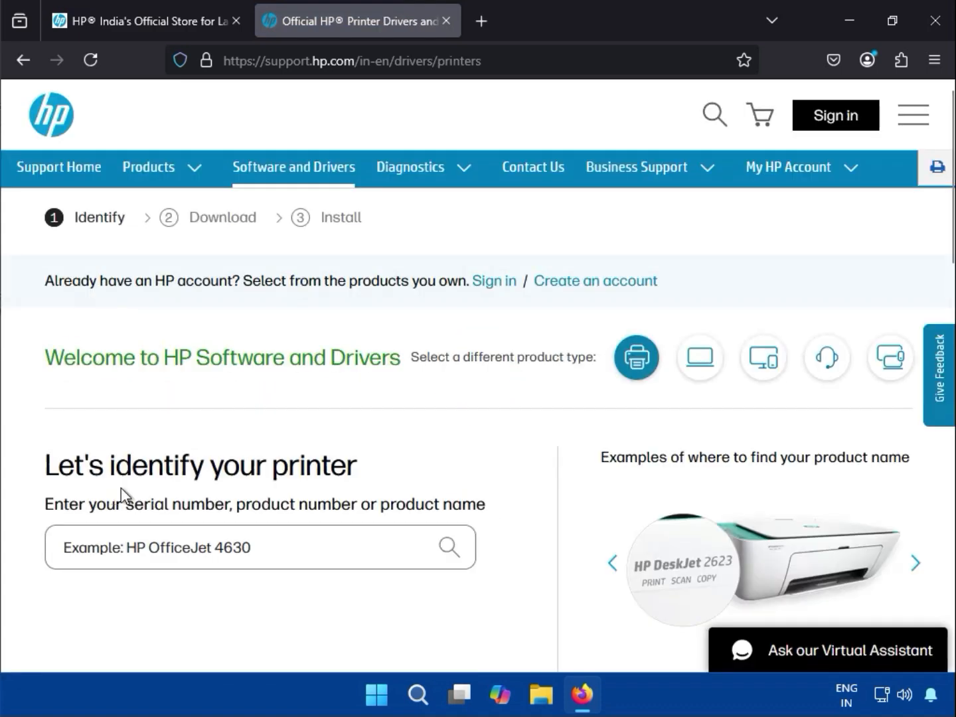
{"action": "mouse_move", "coordinate": [196, 515]}
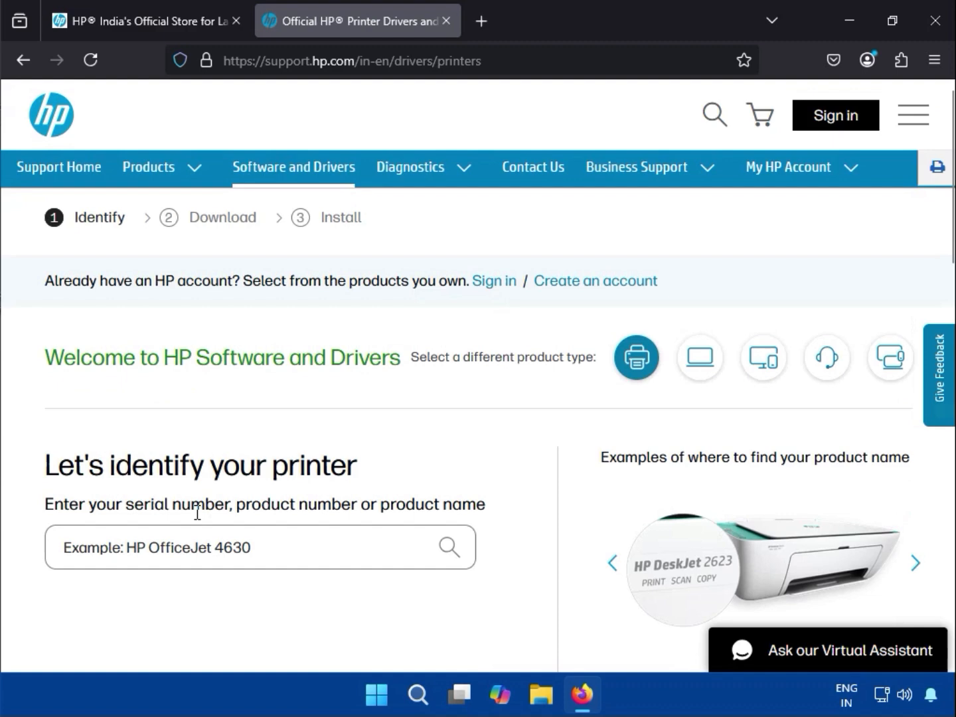
{"action": "left_click", "coordinate": [259, 547]}
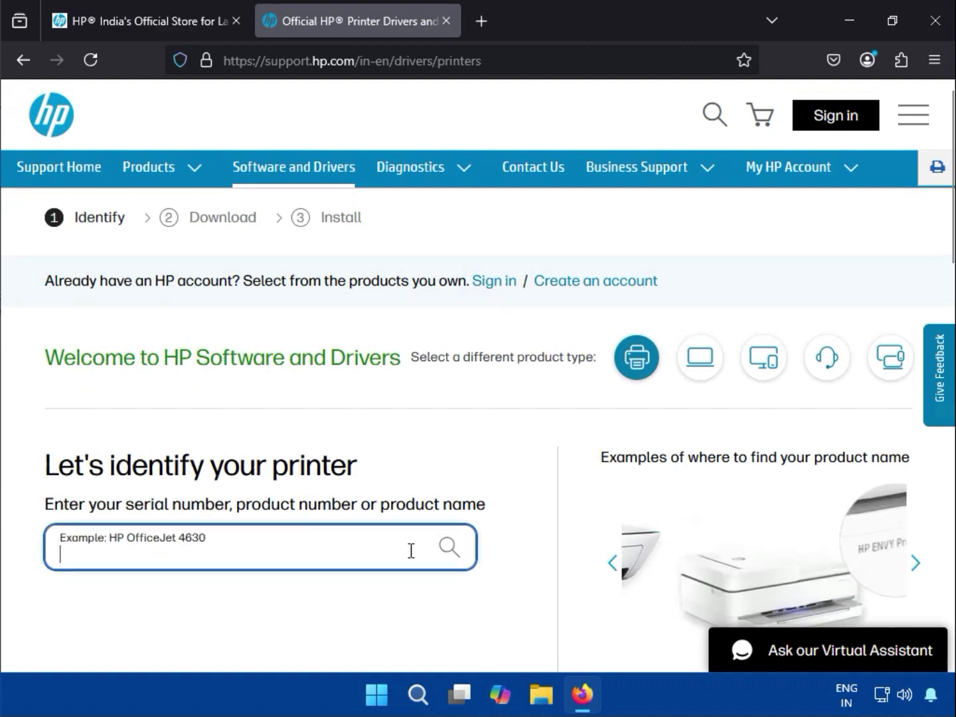
{"action": "type", "text": "hp laserjet rnterprise mfp m528f"}
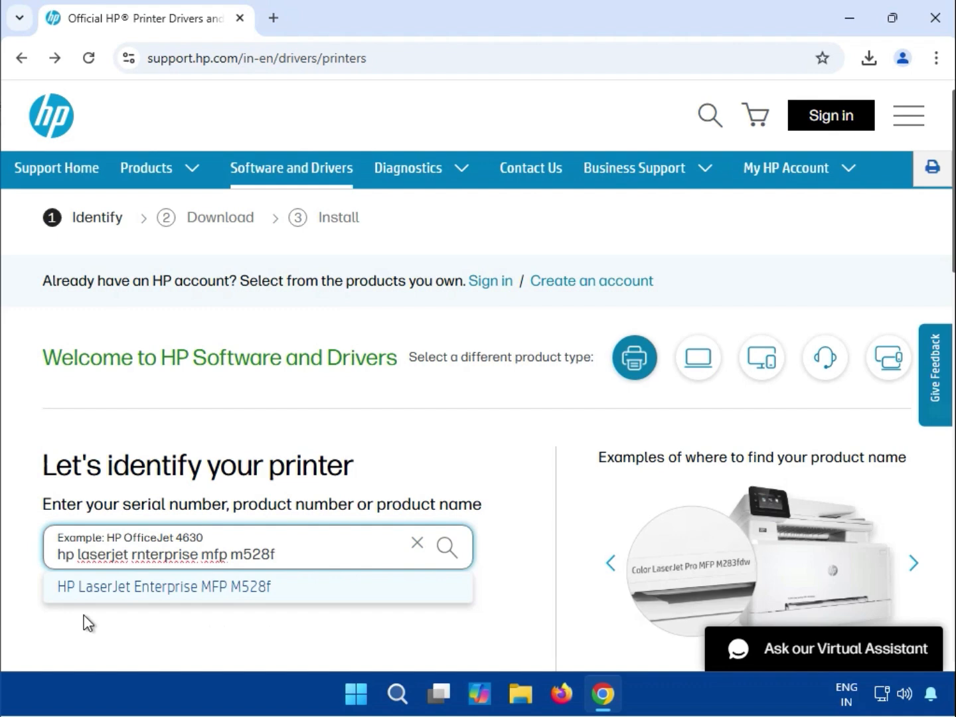
{"action": "mouse_move", "coordinate": [194, 603]}
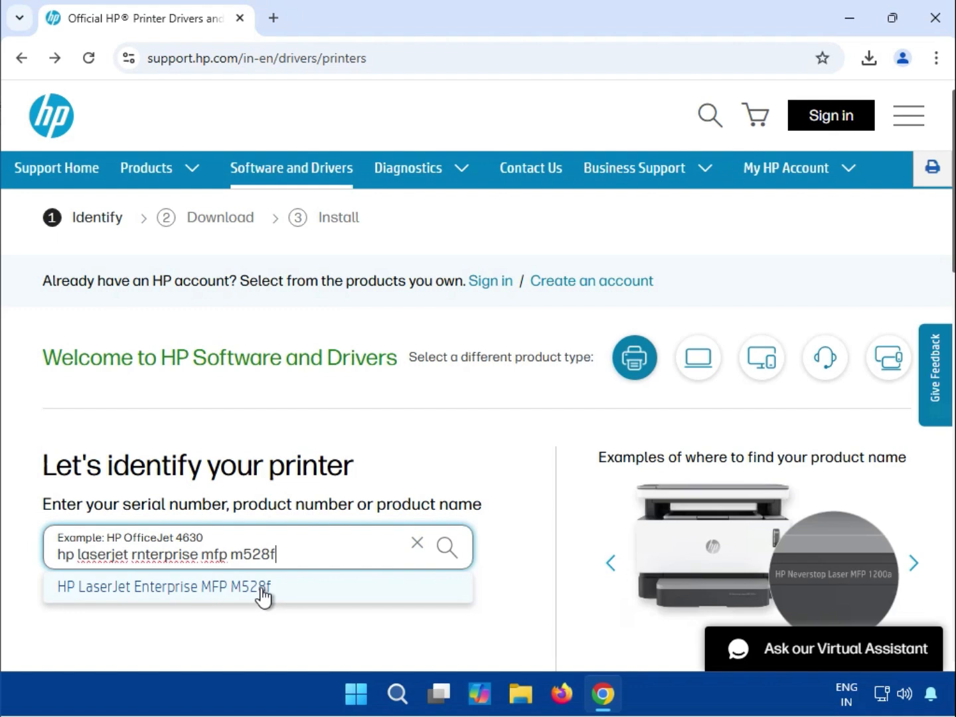
Choose the HP LaserJet Enterprise MFP M528f suggestion and highlight the detected OS text
{"action": "left_click", "coordinate": [162, 587]}
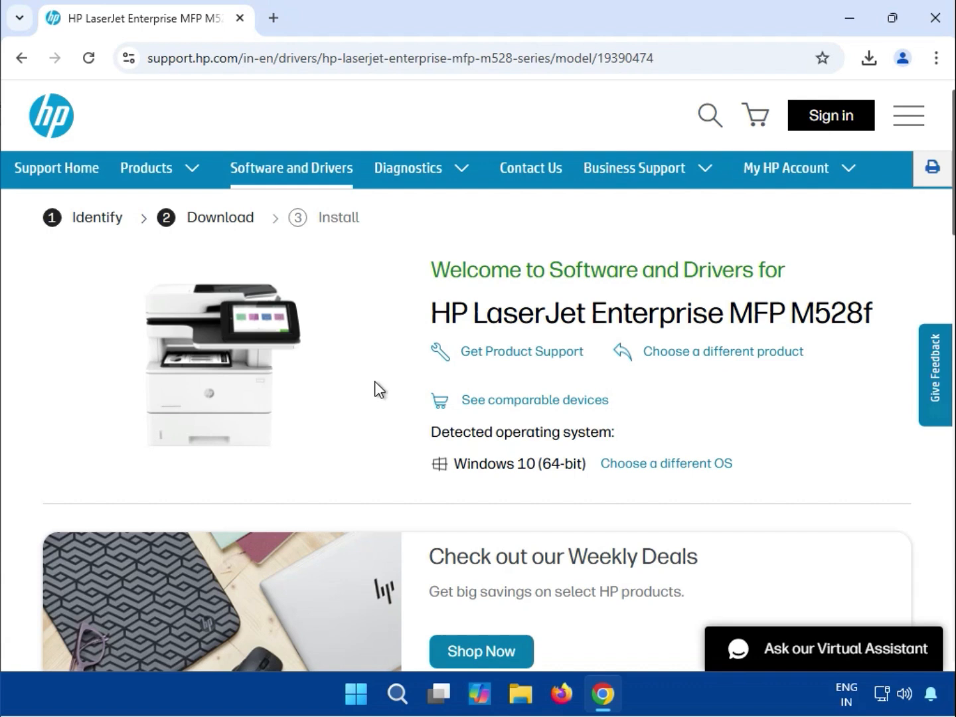
{"action": "left_click_drag", "start_coordinate": [454, 464], "coordinate": [560, 463]}
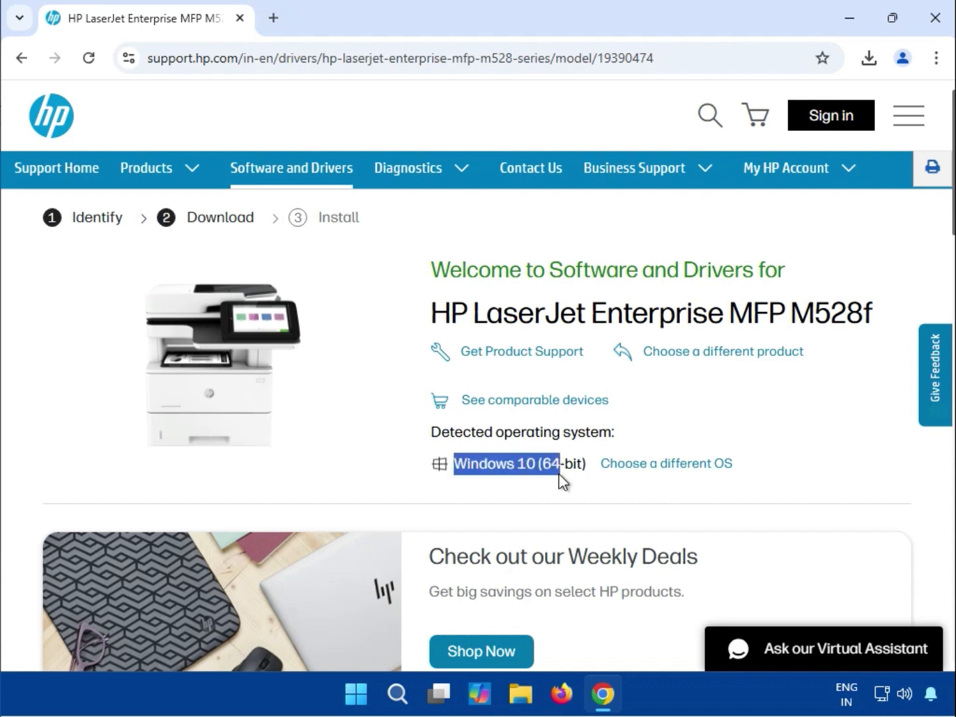
{"action": "mouse_move", "coordinate": [666, 462]}
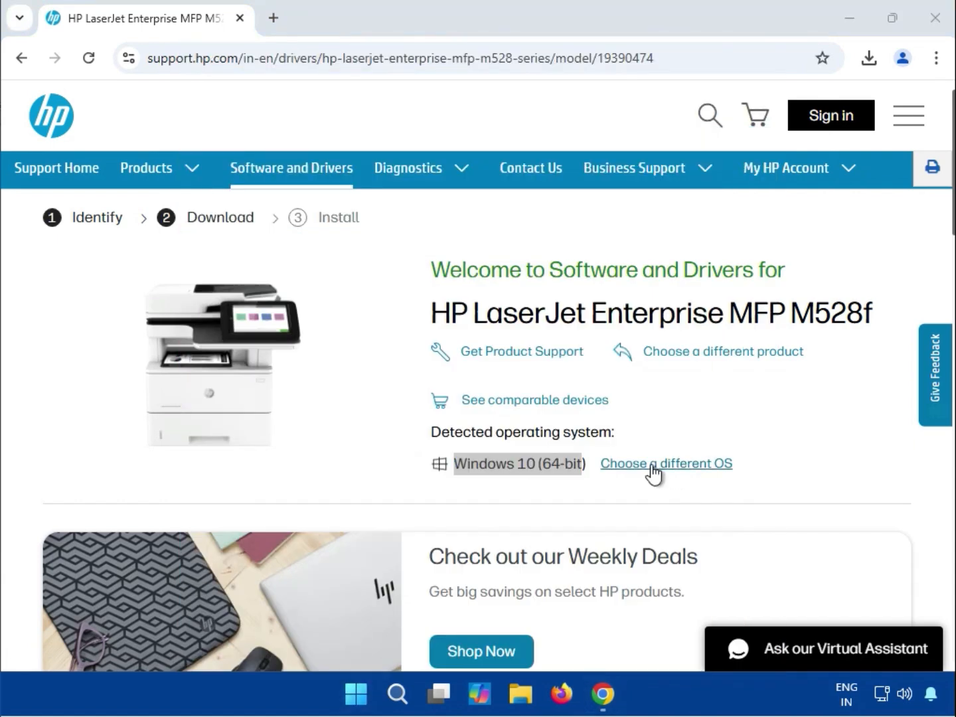
Change the driver listing's operating system from detected Windows 10 to Windows 11
{"action": "left_click", "coordinate": [666, 463]}
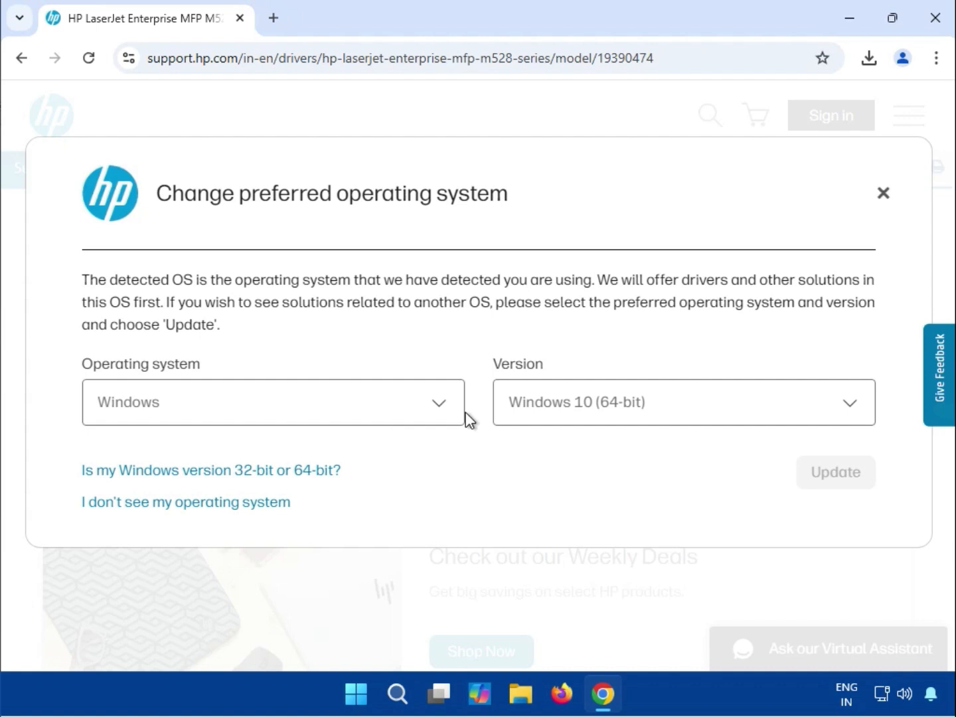
{"action": "left_click", "coordinate": [683, 401]}
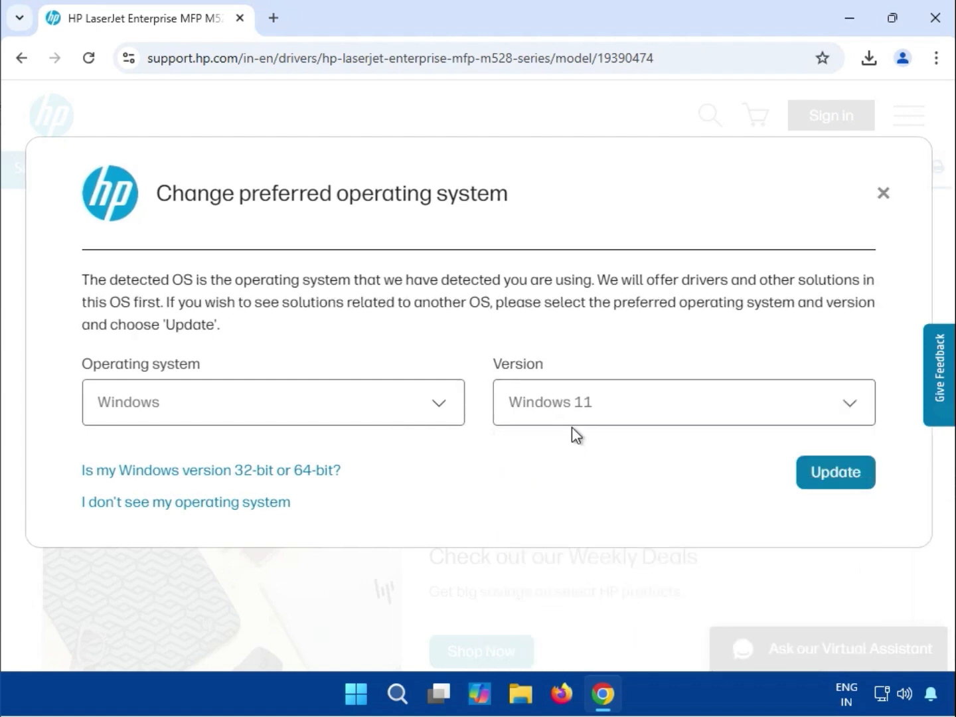
{"action": "left_click", "coordinate": [679, 401]}
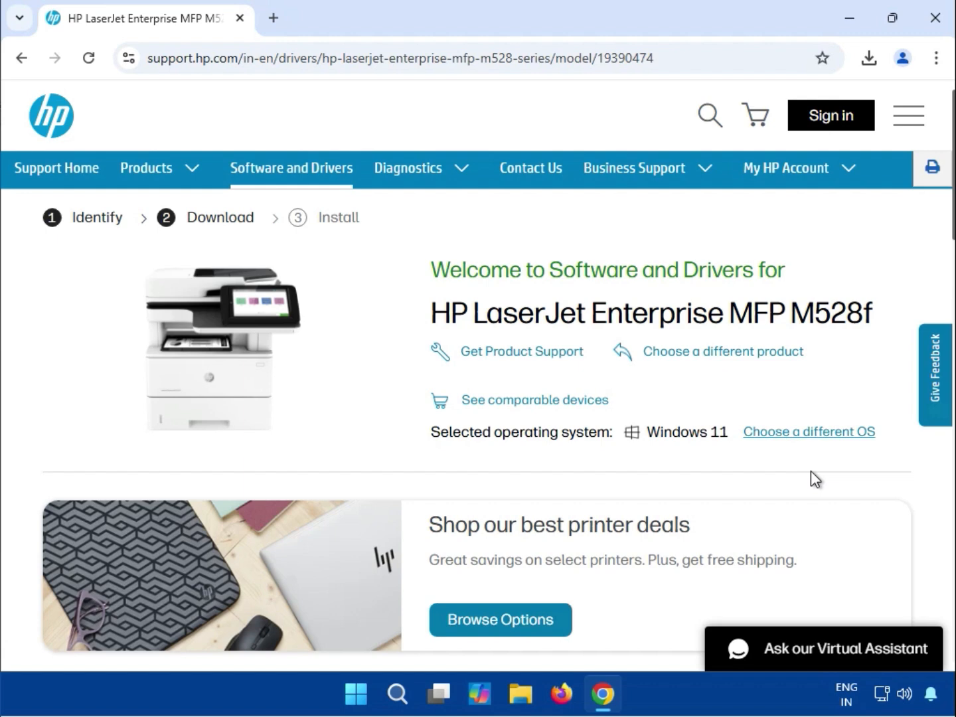
{"action": "mouse_move", "coordinate": [460, 453]}
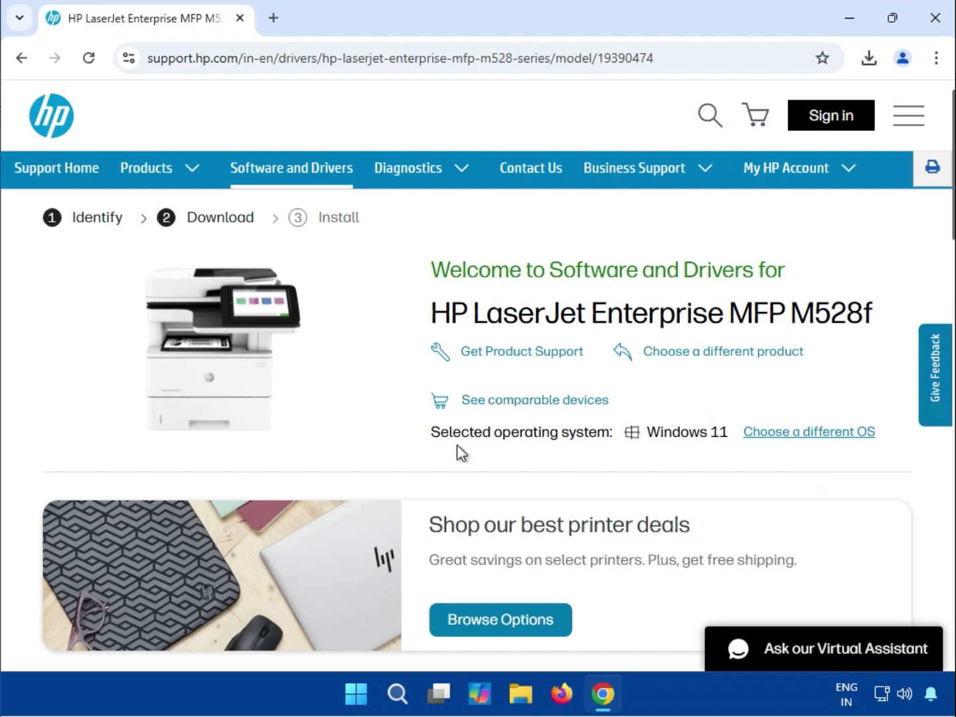
Scroll through the driver list and collapse the Installation Software and Firmware groups
{"action": "scroll", "scroll_direction": "down", "scroll_amount": 3}
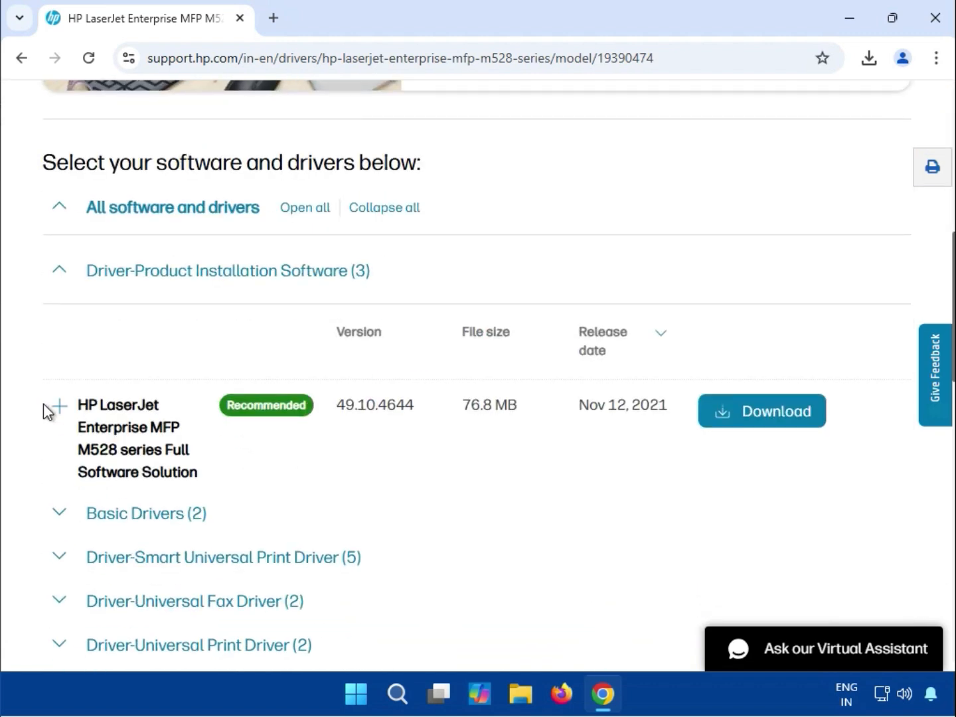
{"action": "left_click", "coordinate": [58, 271]}
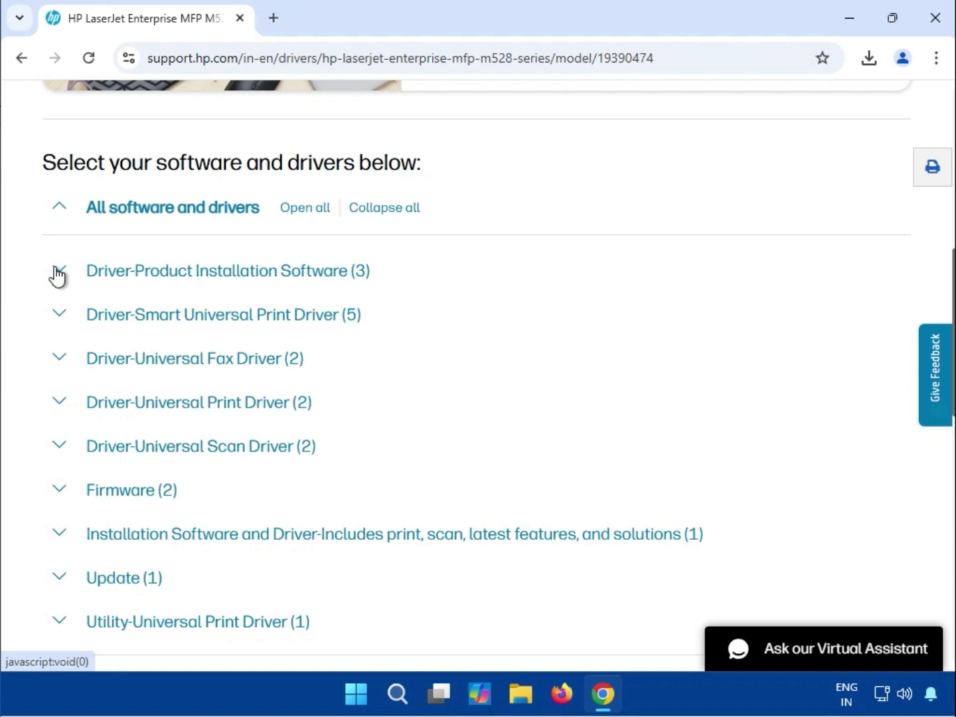
{"action": "scroll", "scroll_direction": "down", "scroll_amount": 3}
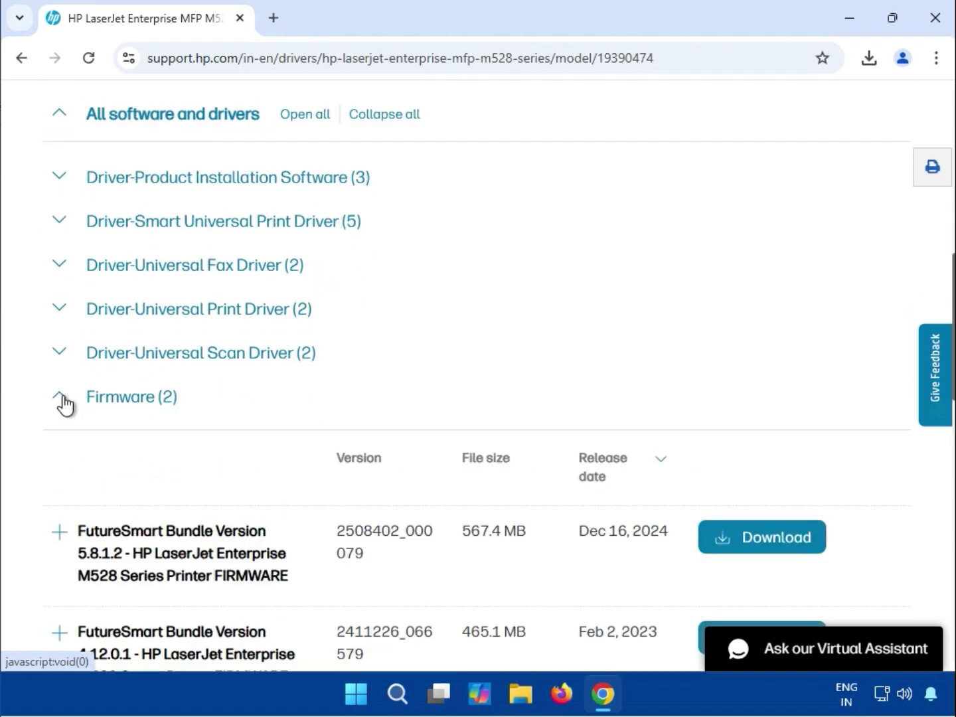
{"action": "scroll", "scroll_direction": "down", "scroll_amount": 3}
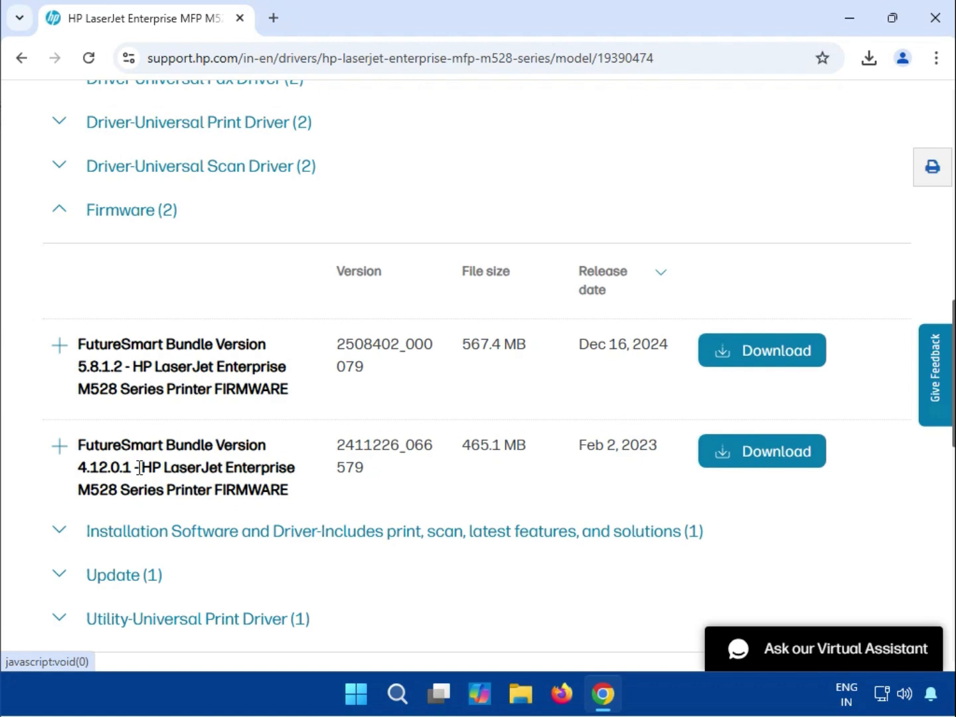
{"action": "mouse_move", "coordinate": [698, 463]}
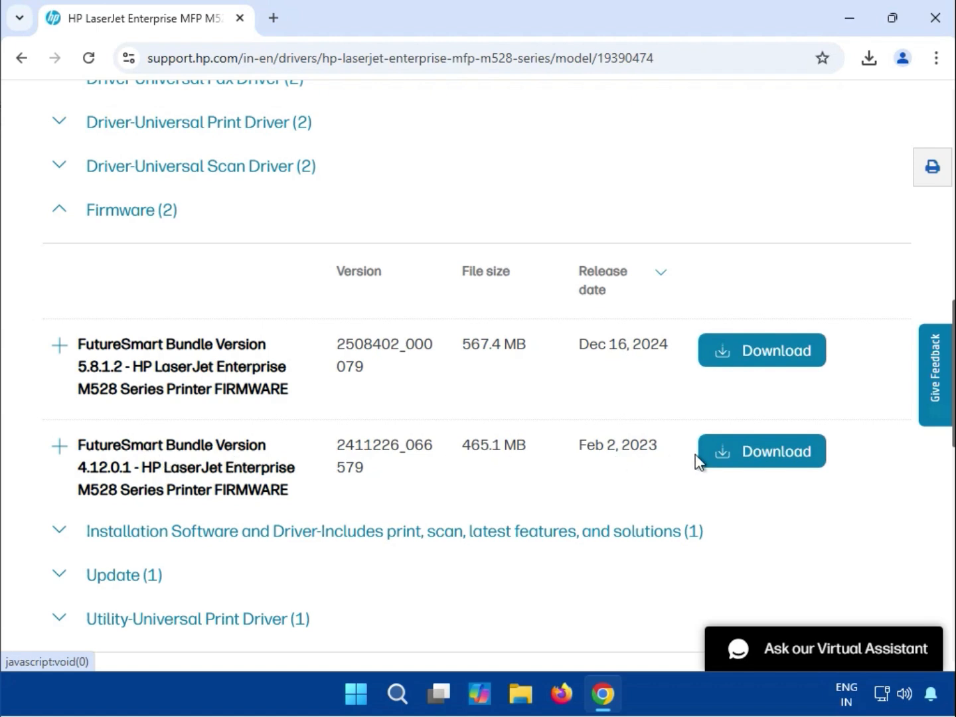
{"action": "left_click", "coordinate": [132, 209]}
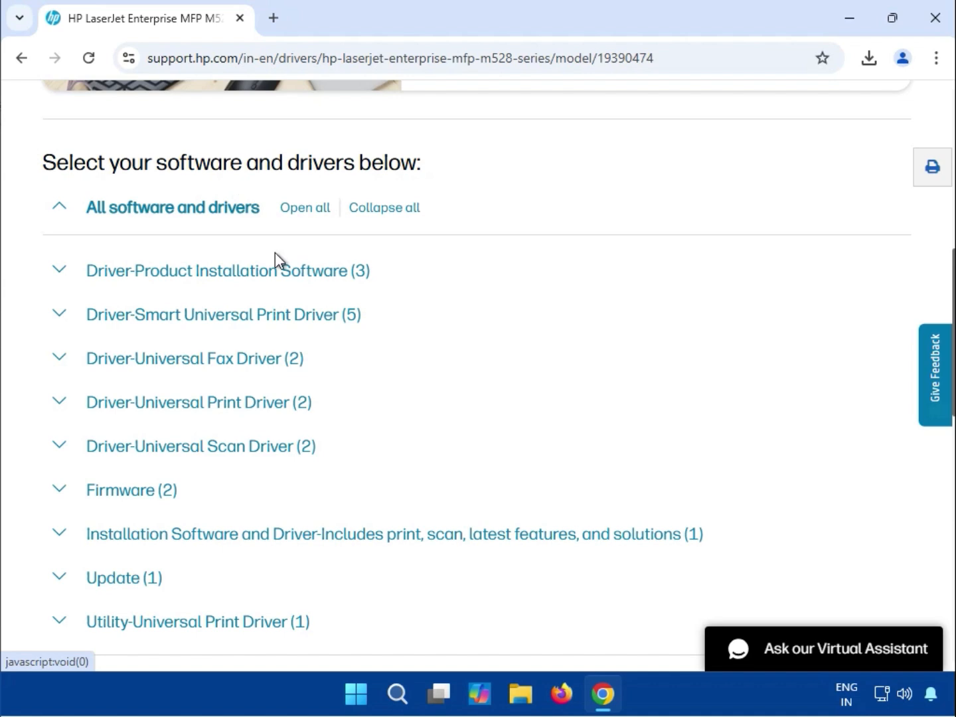
Expand the driver group and download the PCL 6 V3 Printer Driver (no installer)
{"action": "left_click", "coordinate": [228, 271]}
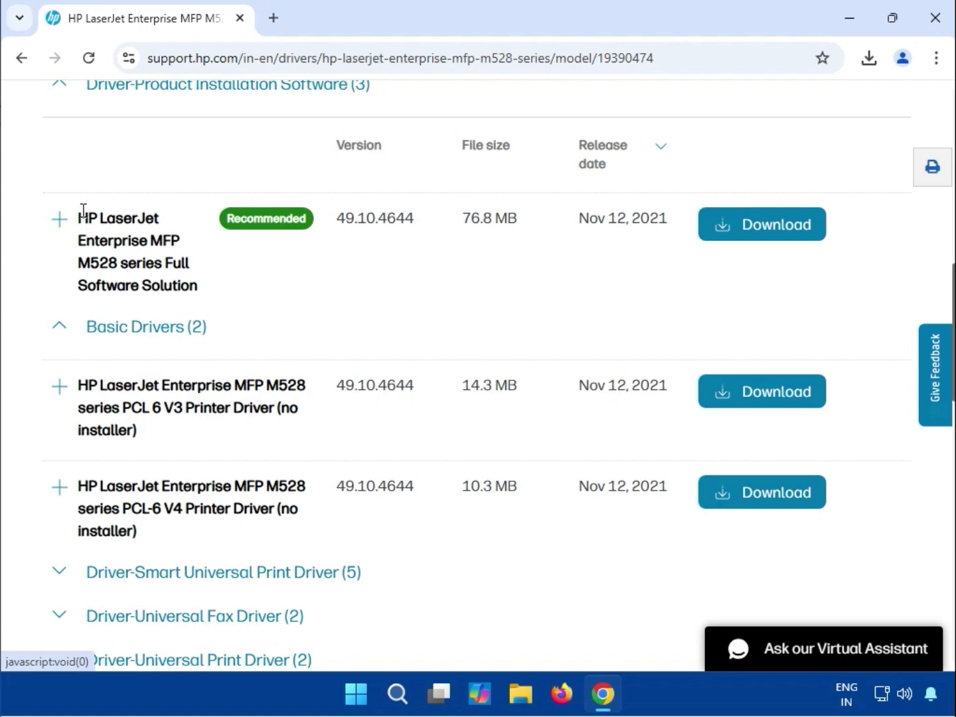
{"action": "left_click_drag", "start_coordinate": [80, 217], "coordinate": [192, 285]}
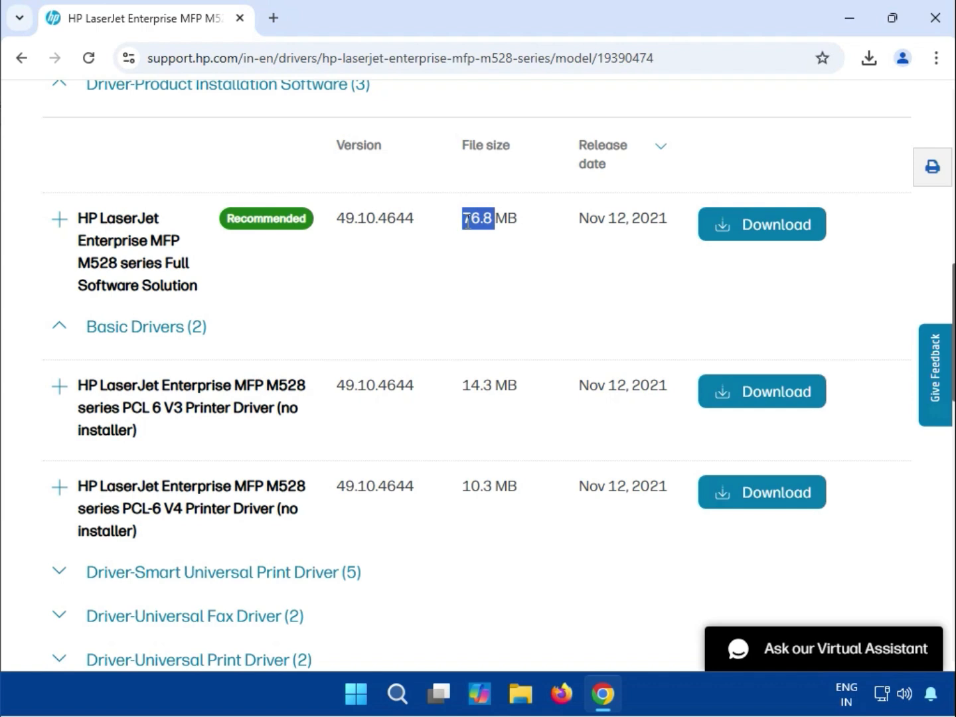
{"action": "mouse_move", "coordinate": [803, 415]}
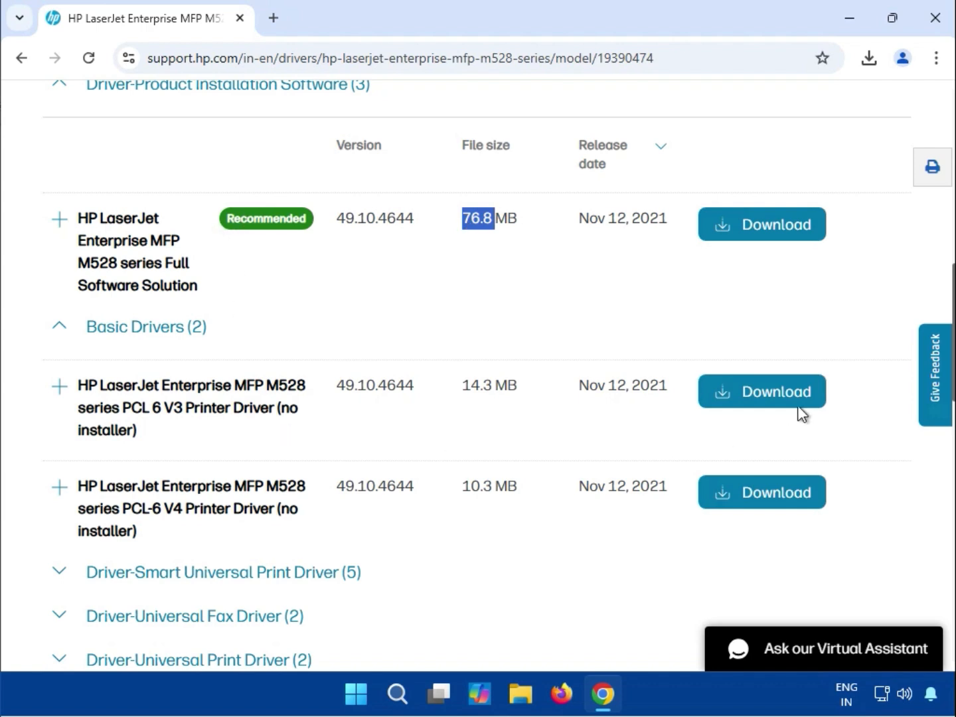
{"action": "mouse_move", "coordinate": [768, 397]}
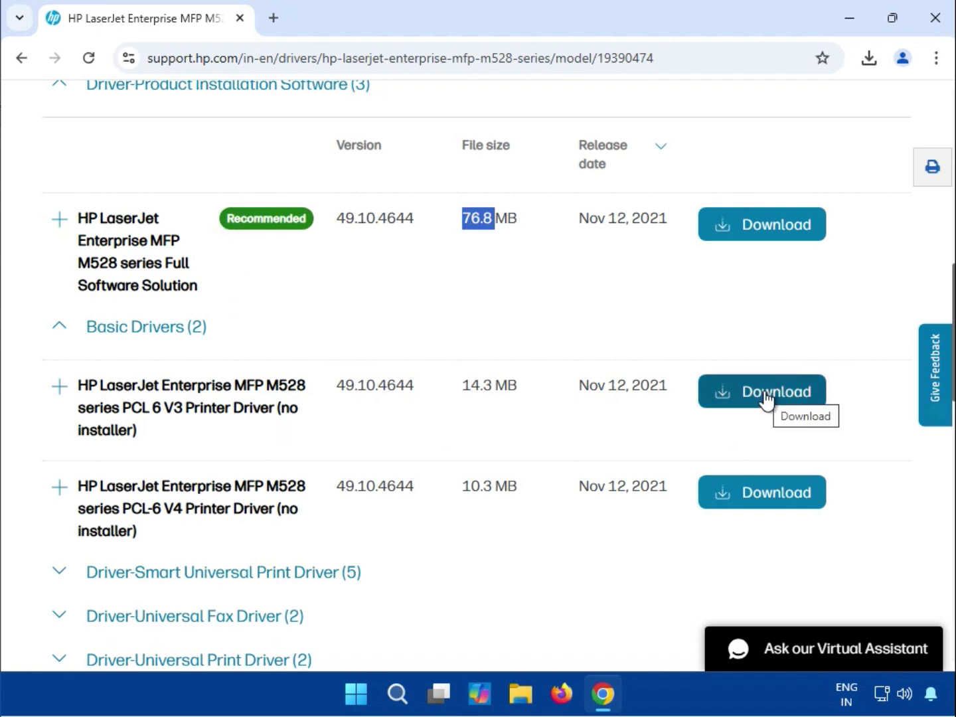
{"action": "left_click", "coordinate": [762, 390]}
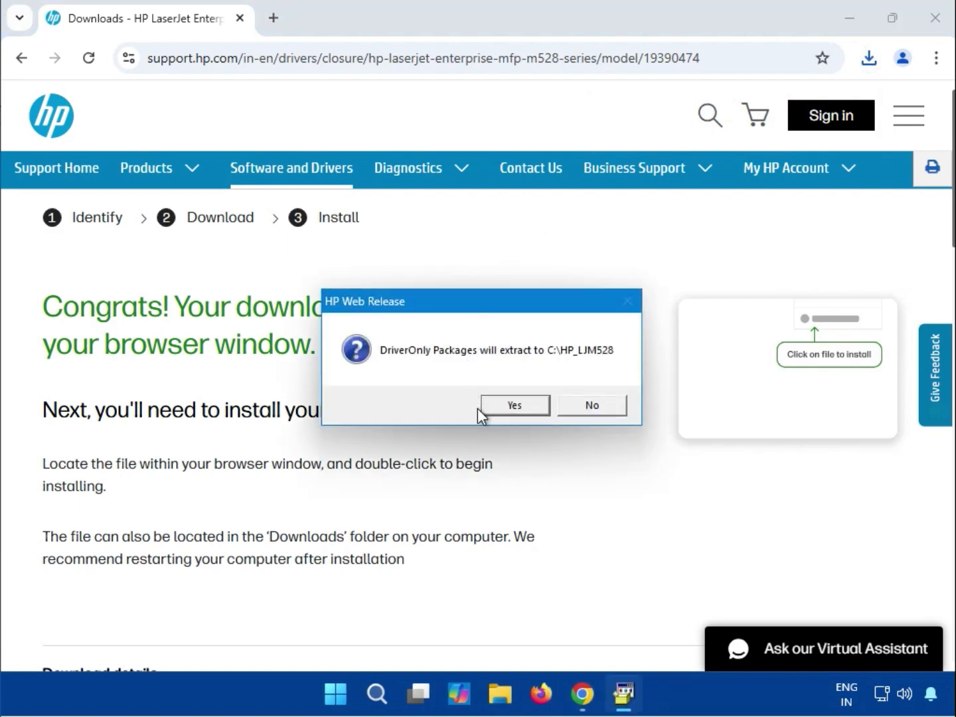
Confirm extracting the DriverOnly package to C:\HP_LJM528
{"action": "left_click", "coordinate": [514, 405]}
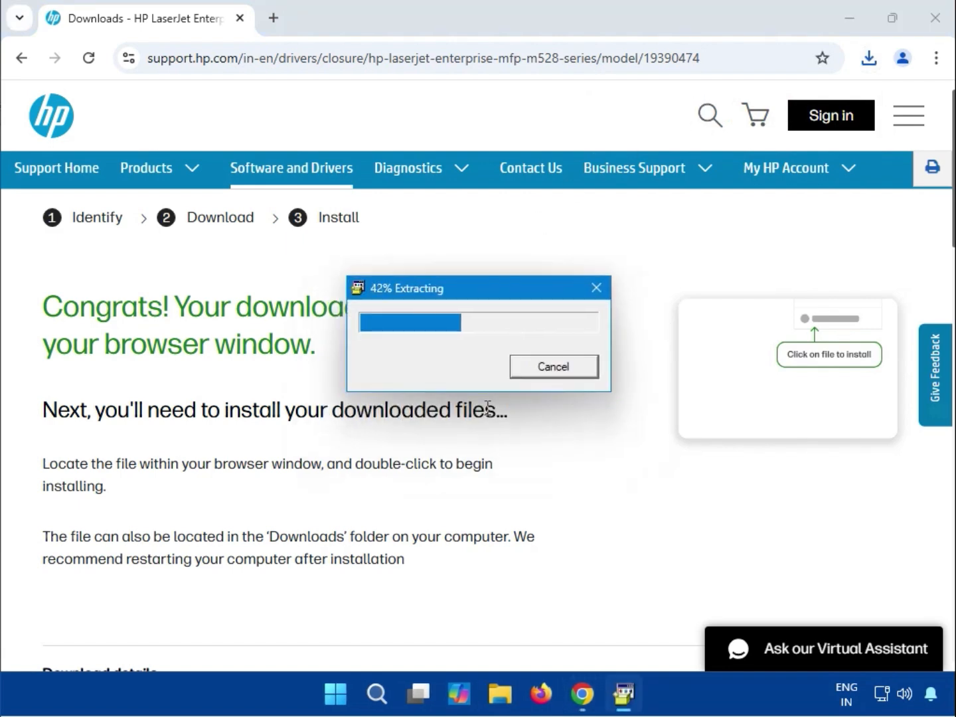